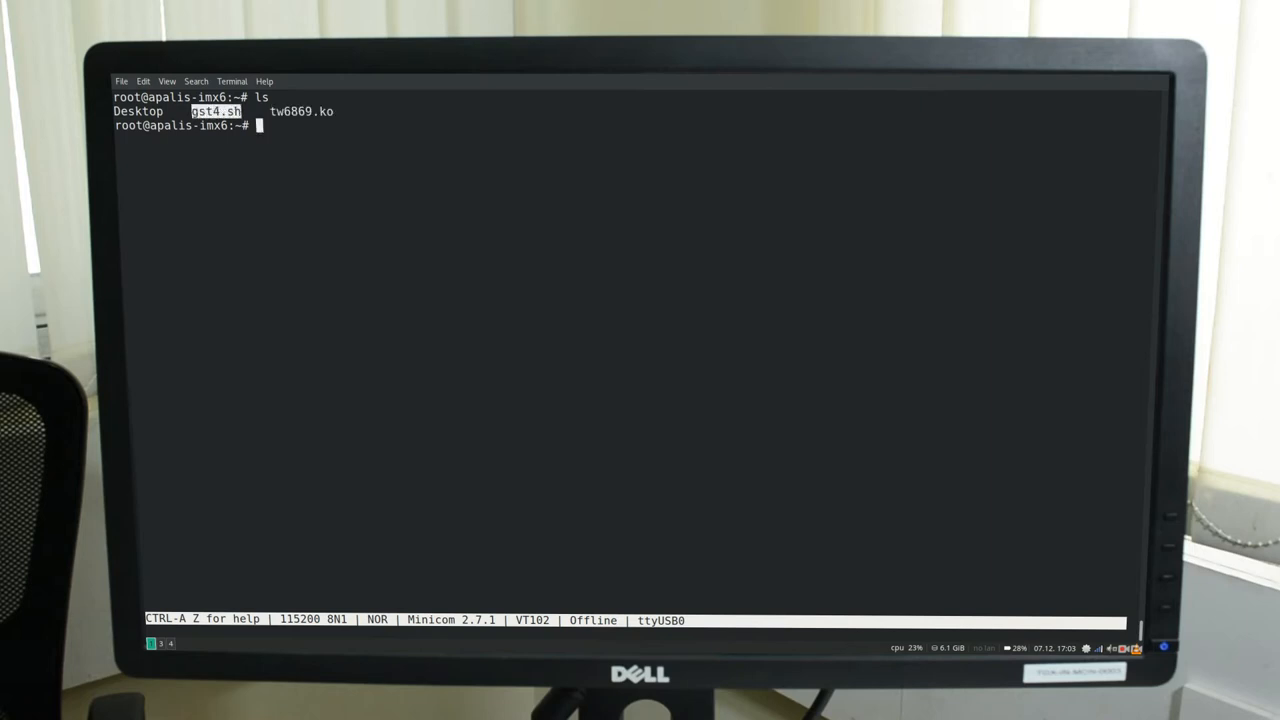
# Load the videobuf2_vmalloc module with modprobe and insert the tw6869.ko capture driver
pyautogui.write('modp')
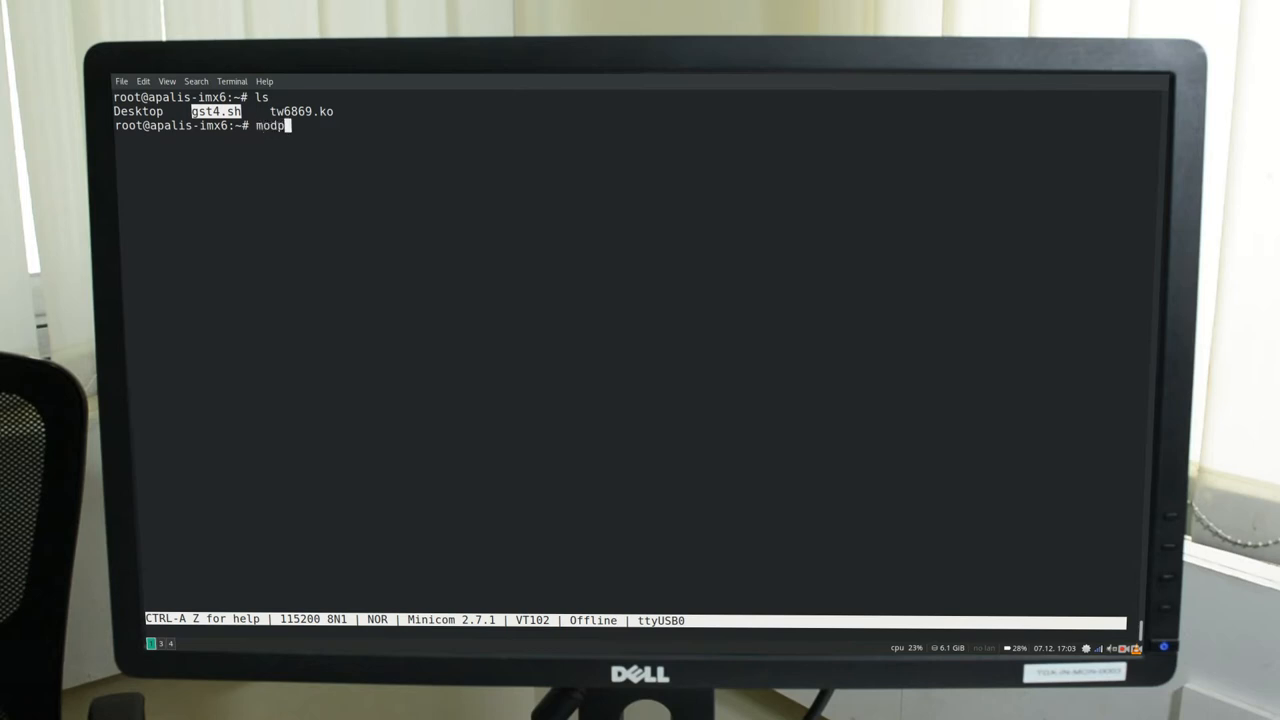
pyautogui.write('robe')
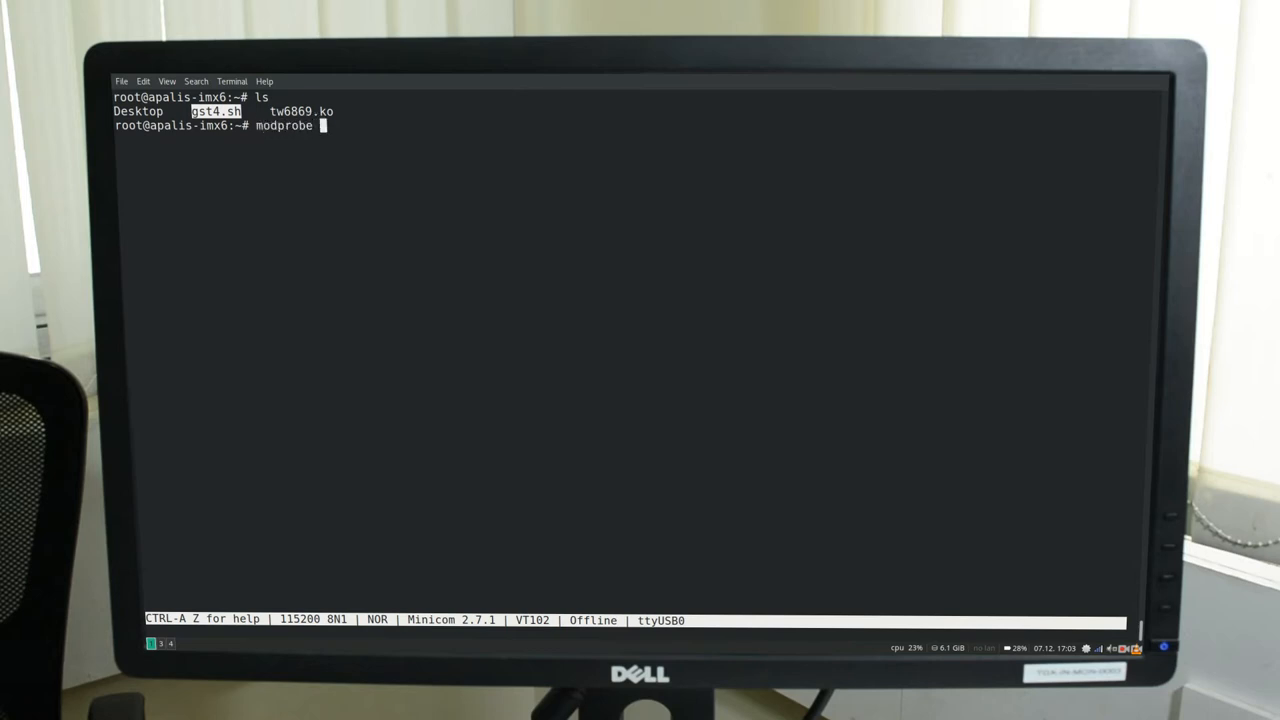
pyautogui.write('videob')
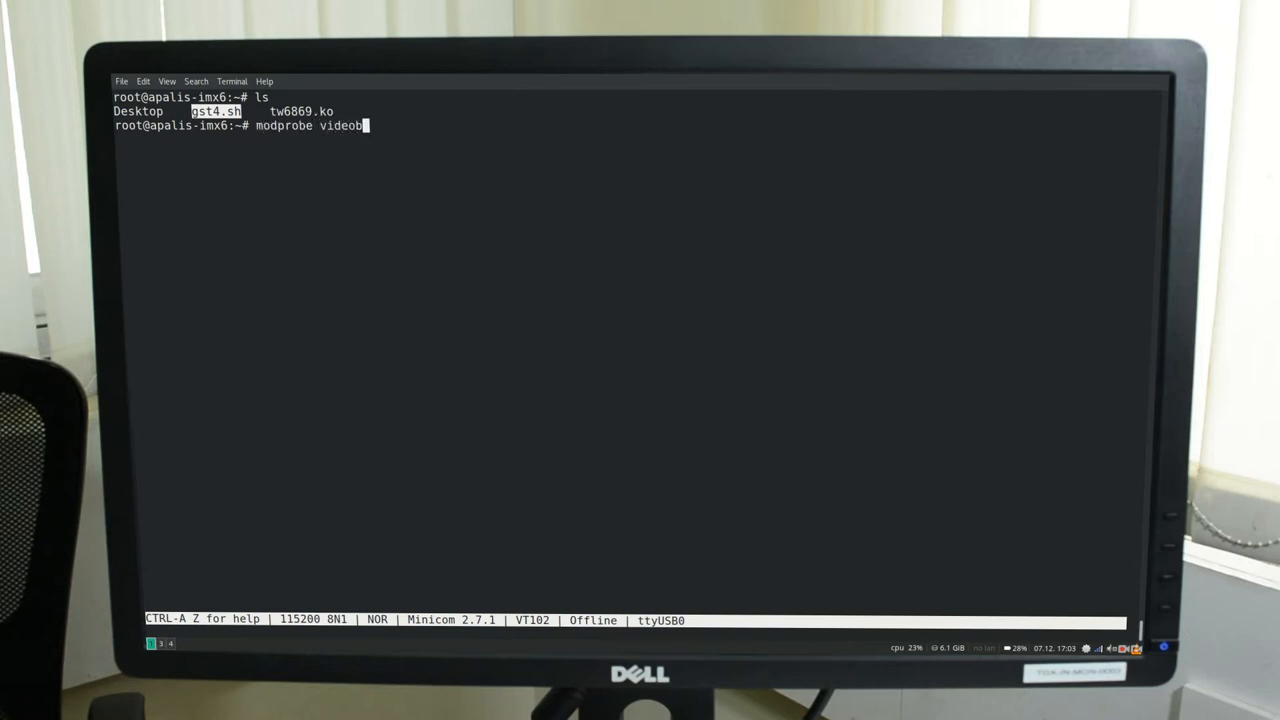
pyautogui.write('uf2_vmalloc')
pyautogui.write('insmod tw')
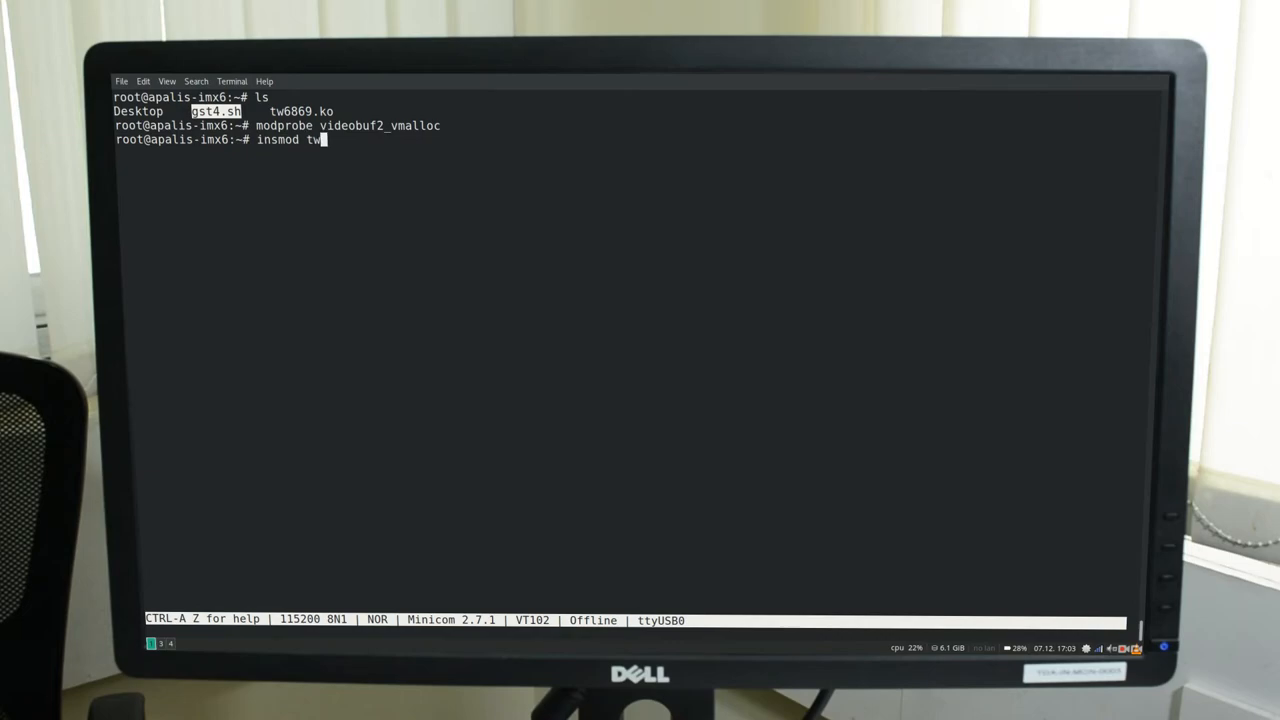
pyautogui.press('Return')
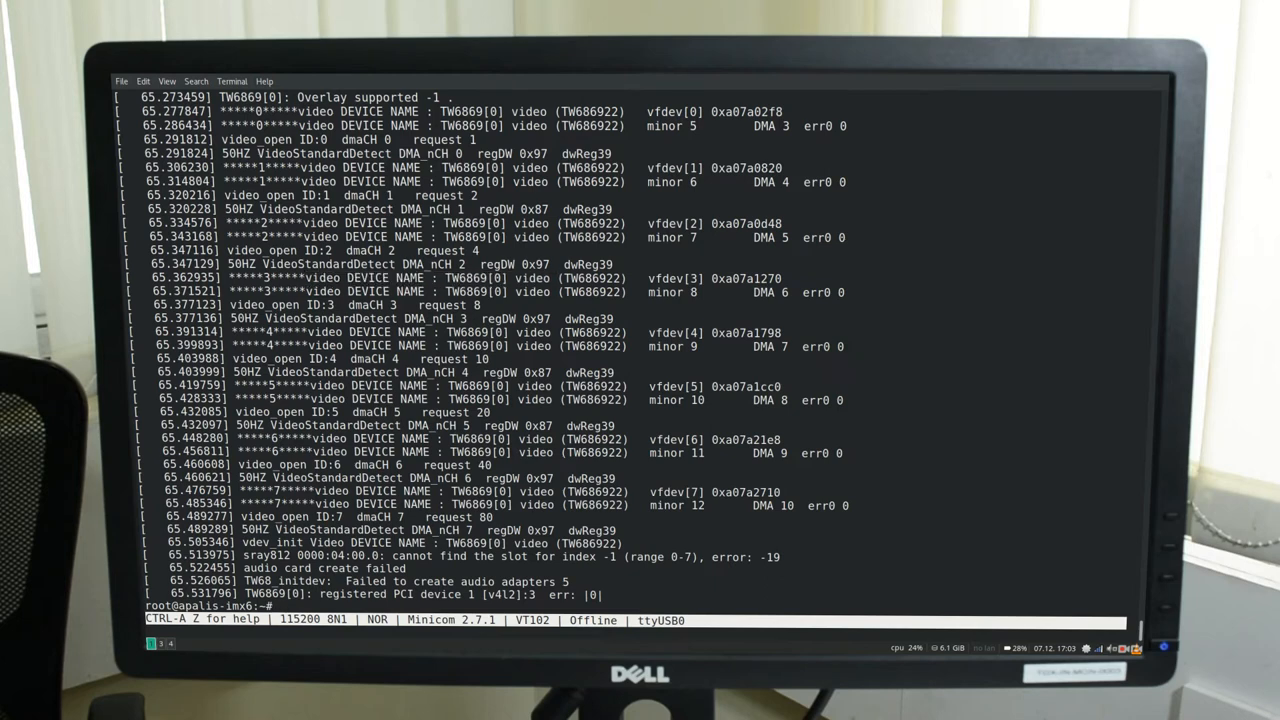
# Stop lxdm with 'systemctl stop lxdm' and launch the X server in the background with 'X &'
pyautogui.write('systemctl')
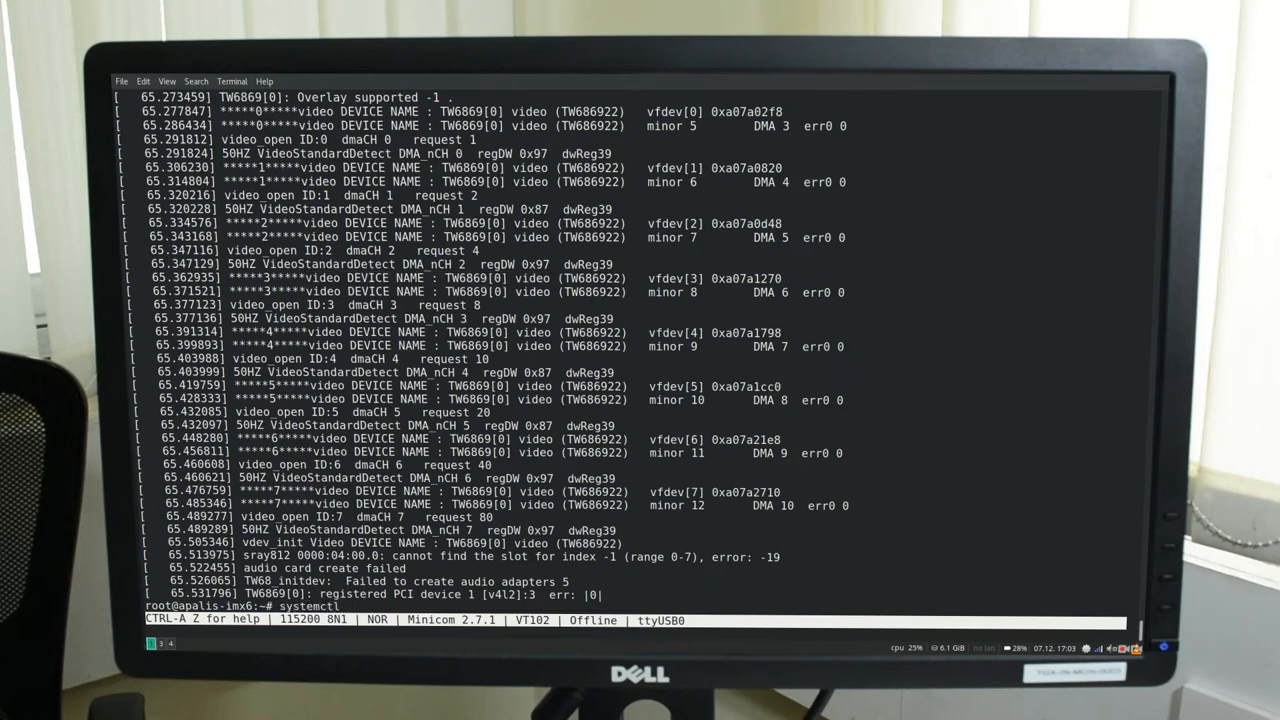
pyautogui.write('stop lx')
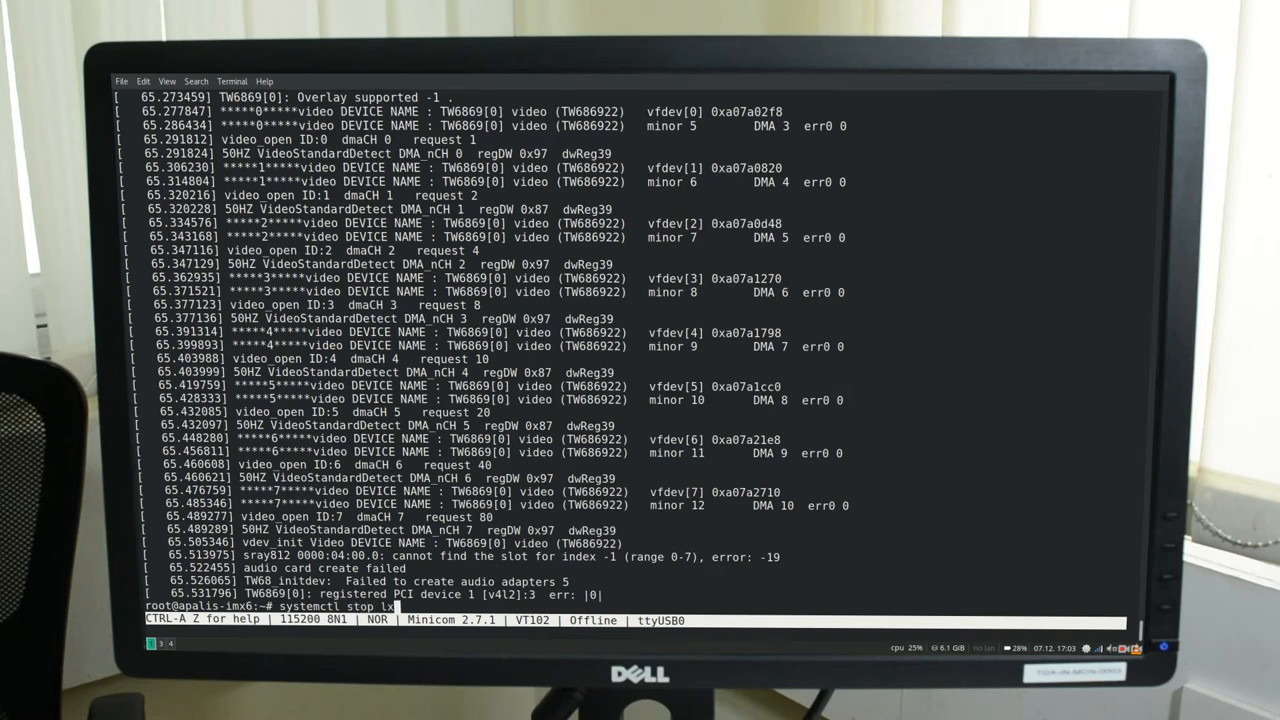
pyautogui.write('dm')
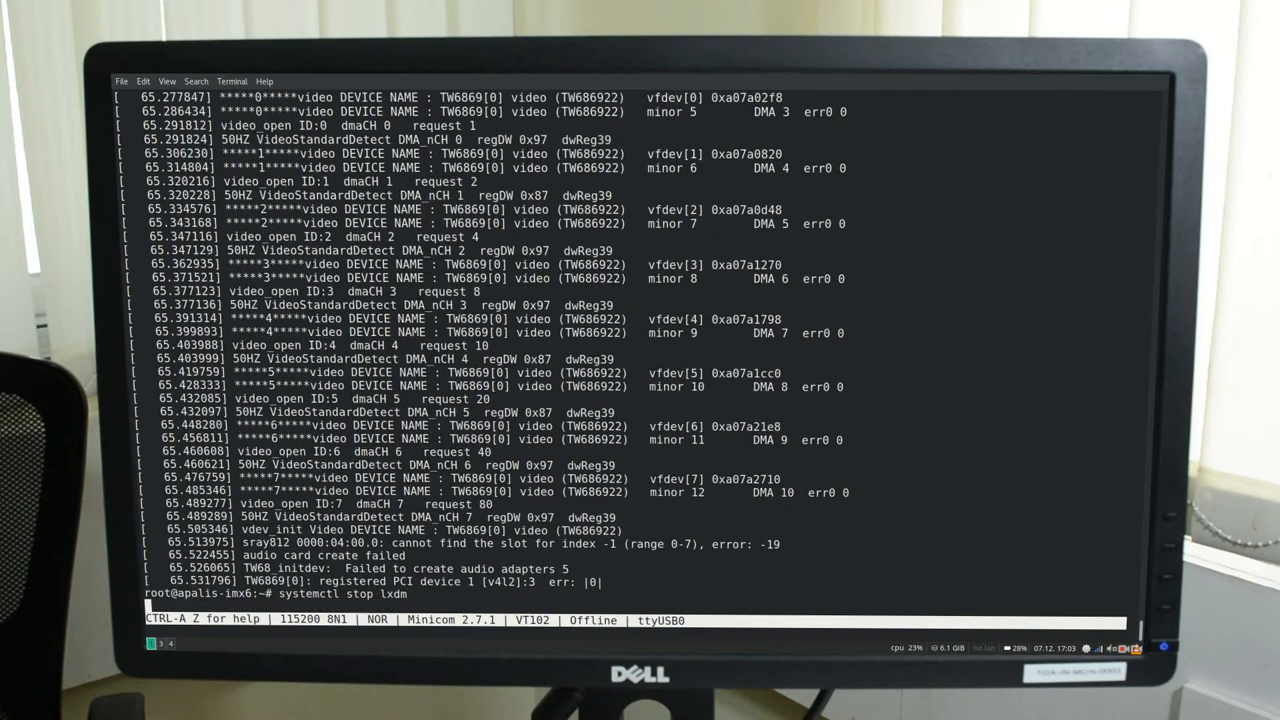
pyautogui.press('Return')
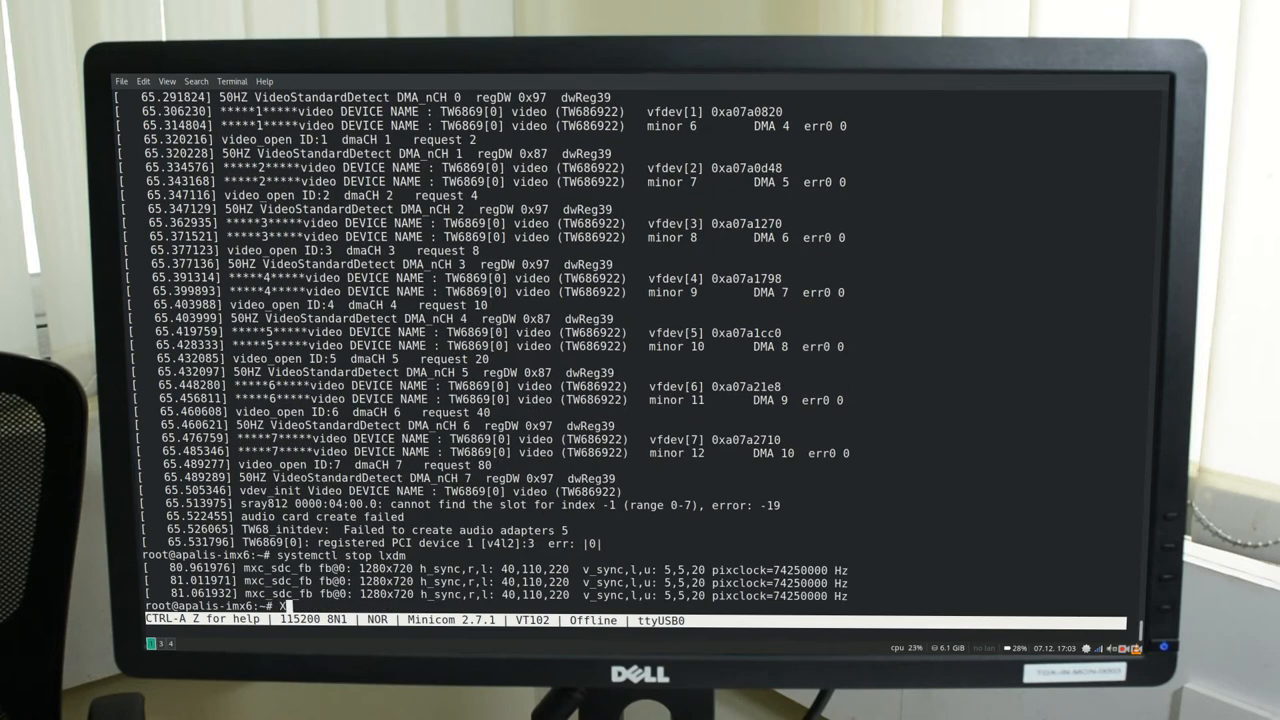
pyautogui.write('&')
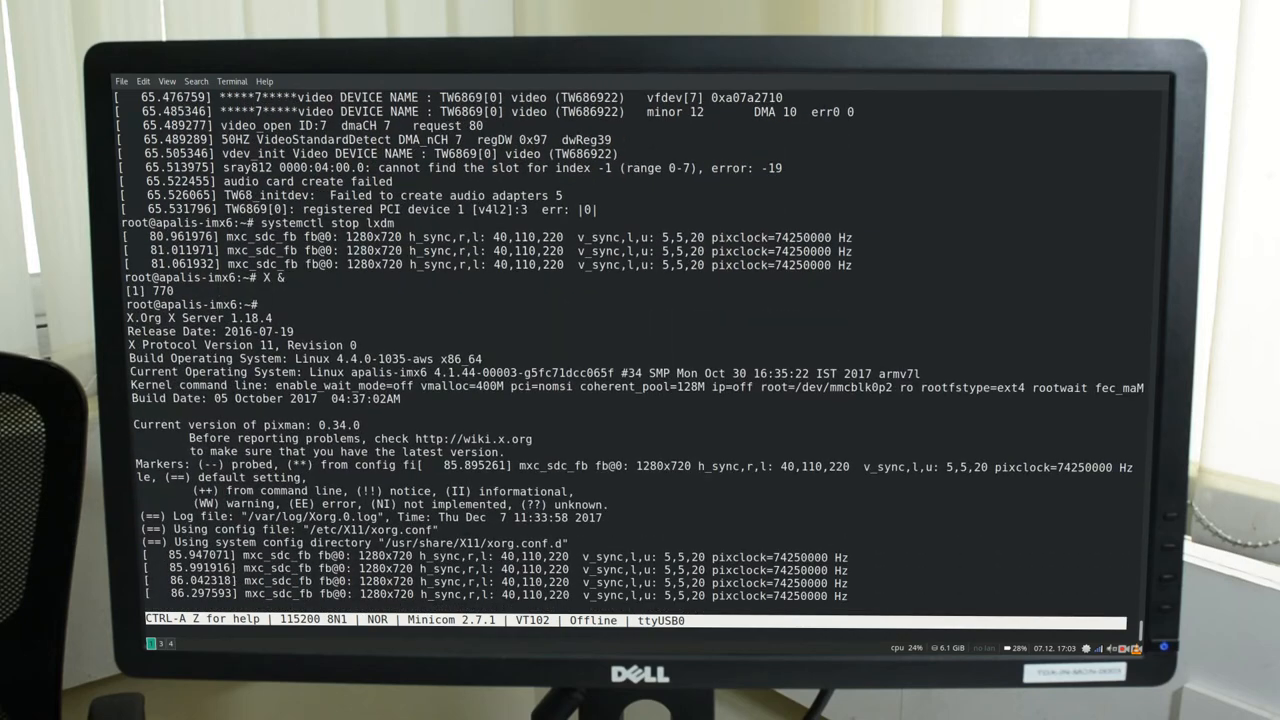
# Print gst4.sh with cat, then run ./gst4.sh to start four-camera capture
pyautogui.write('./gst')
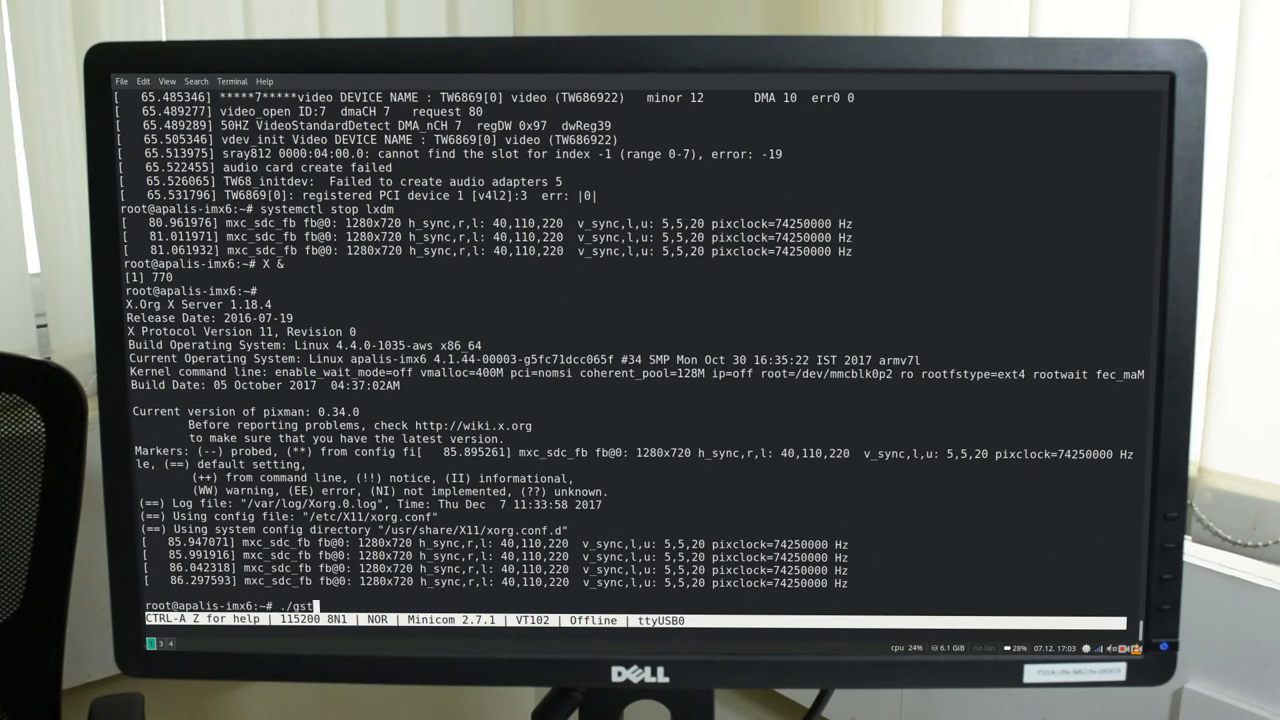
pyautogui.write('4.sh')
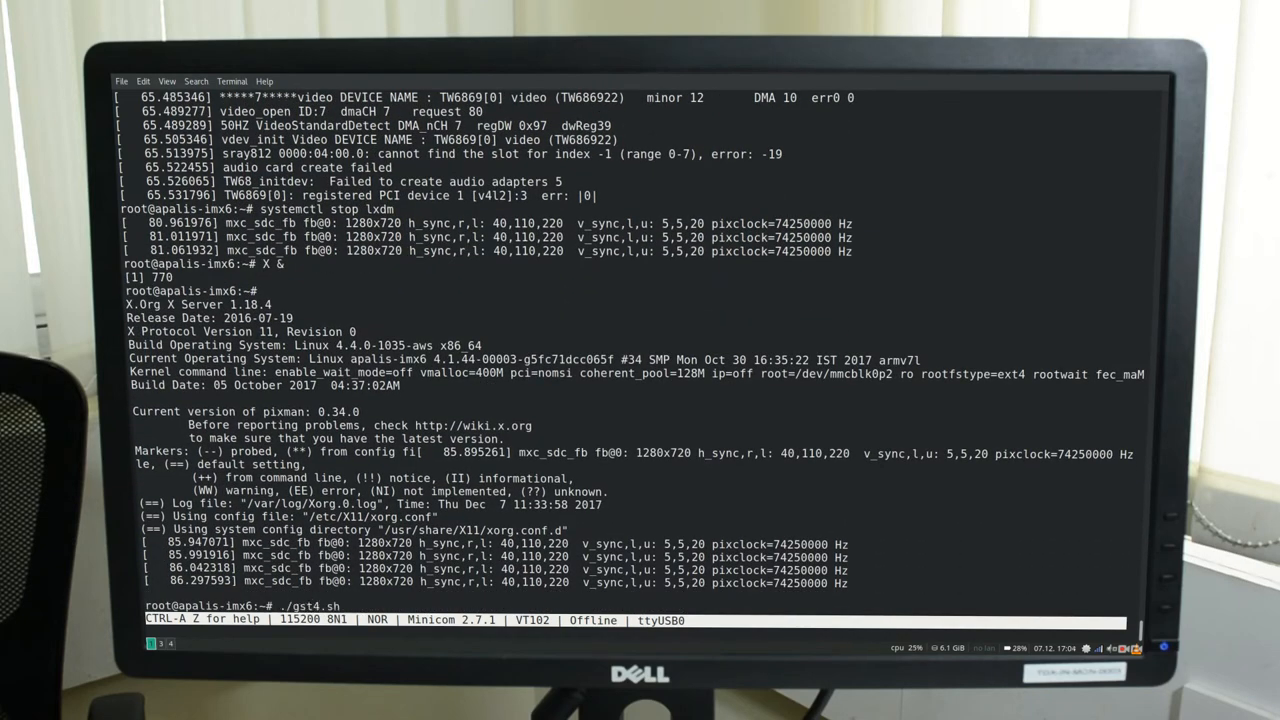
pyautogui.write('cat gs')
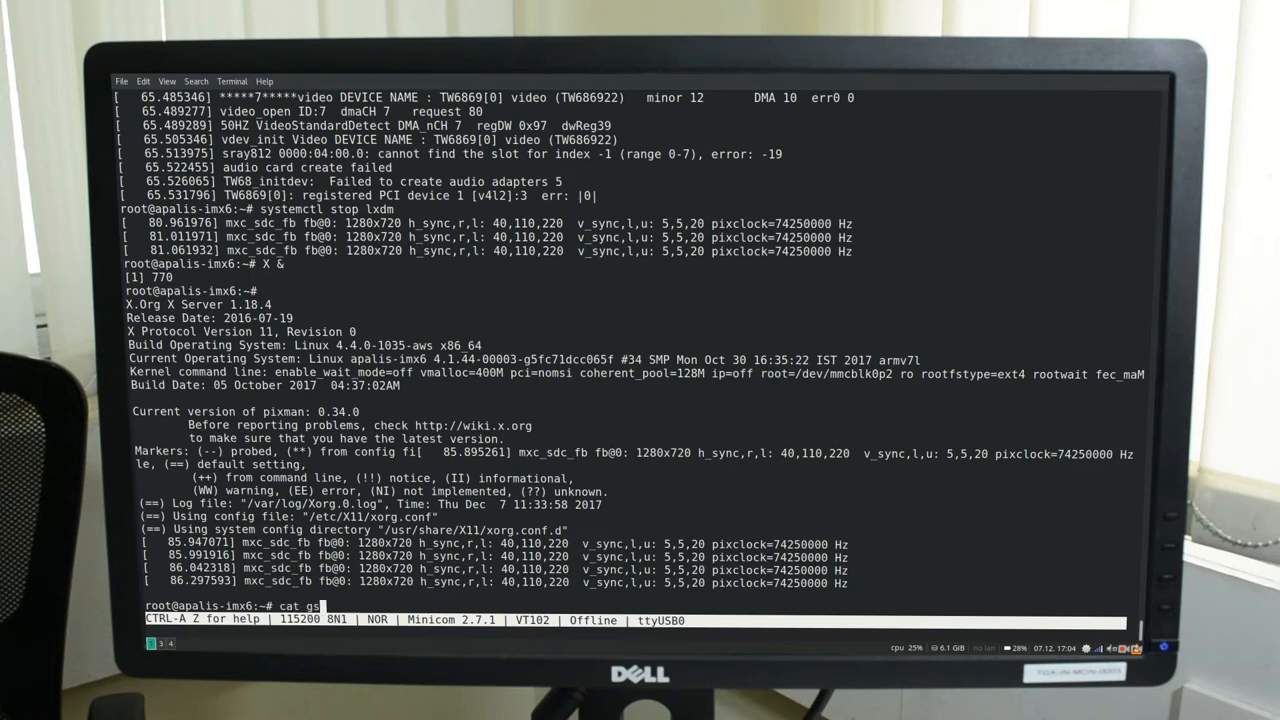
pyautogui.press('Return')
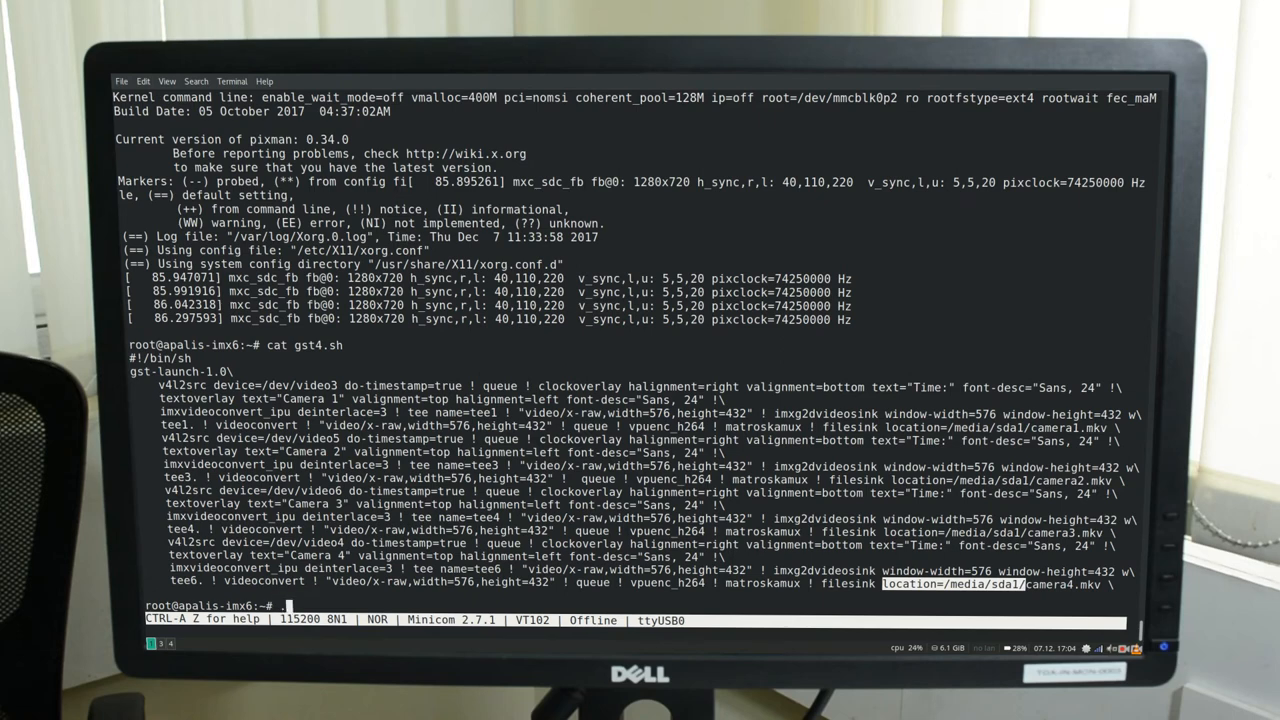
pyautogui.write('./gst4.sh')
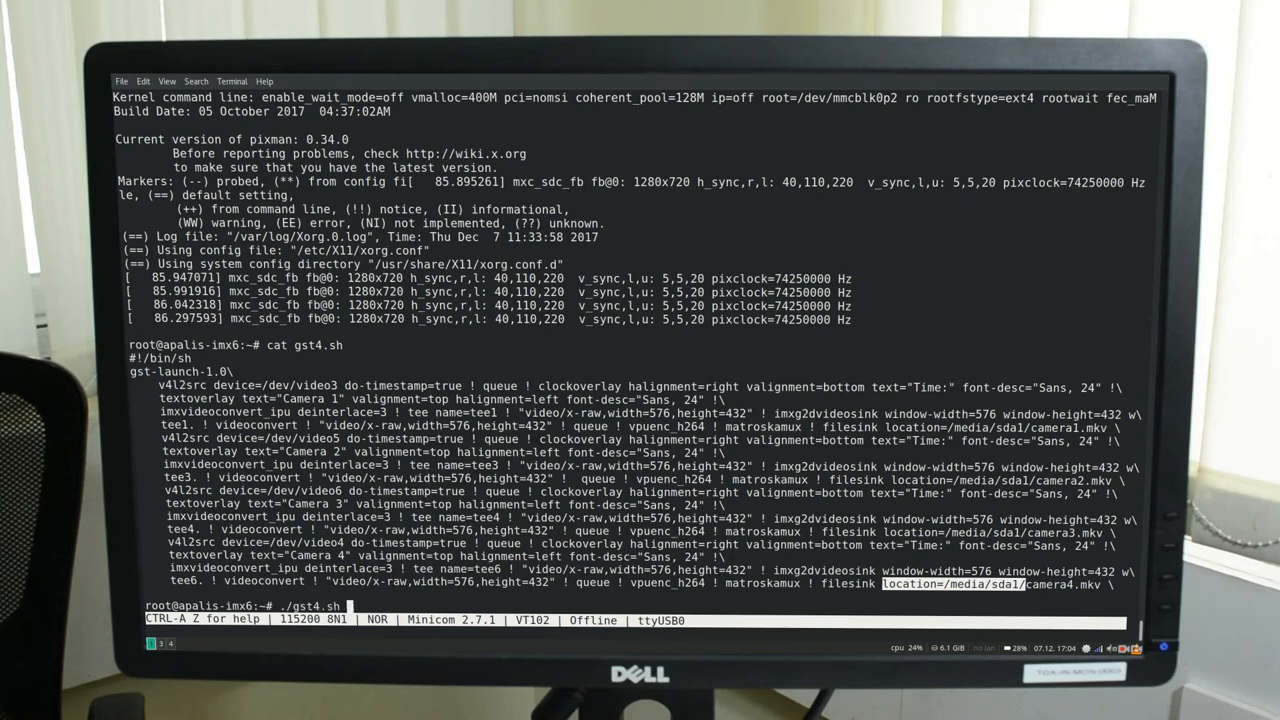
pyautogui.press('Return')
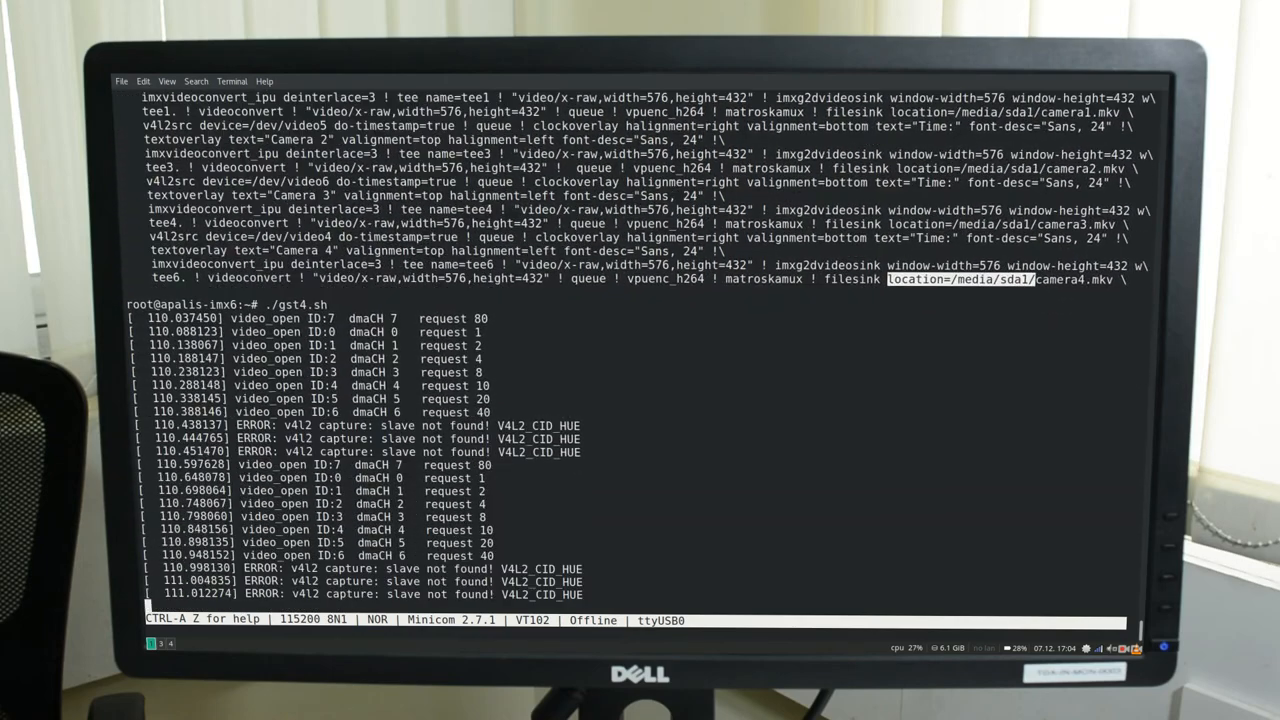